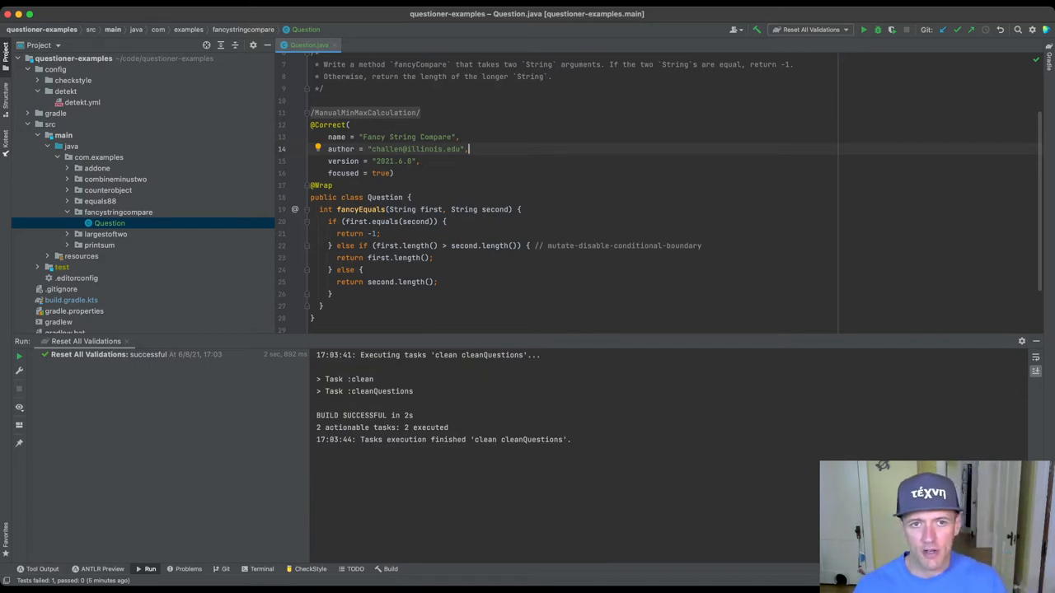
{"action": "scroll", "scroll_direction": "up", "scroll_amount": 3}
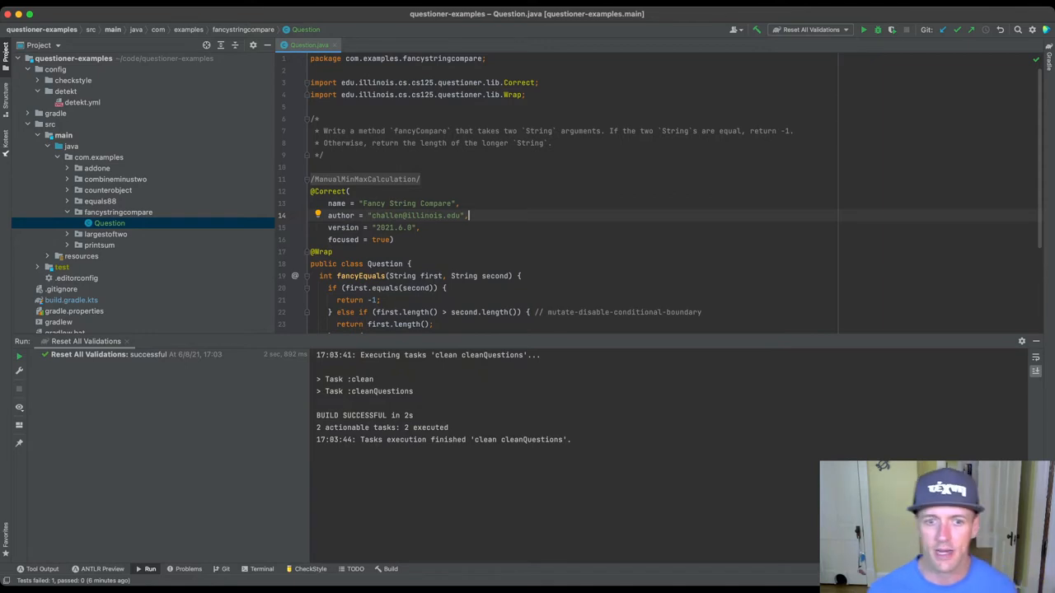
{"action": "scroll", "scroll_direction": "down", "scroll_amount": 3}
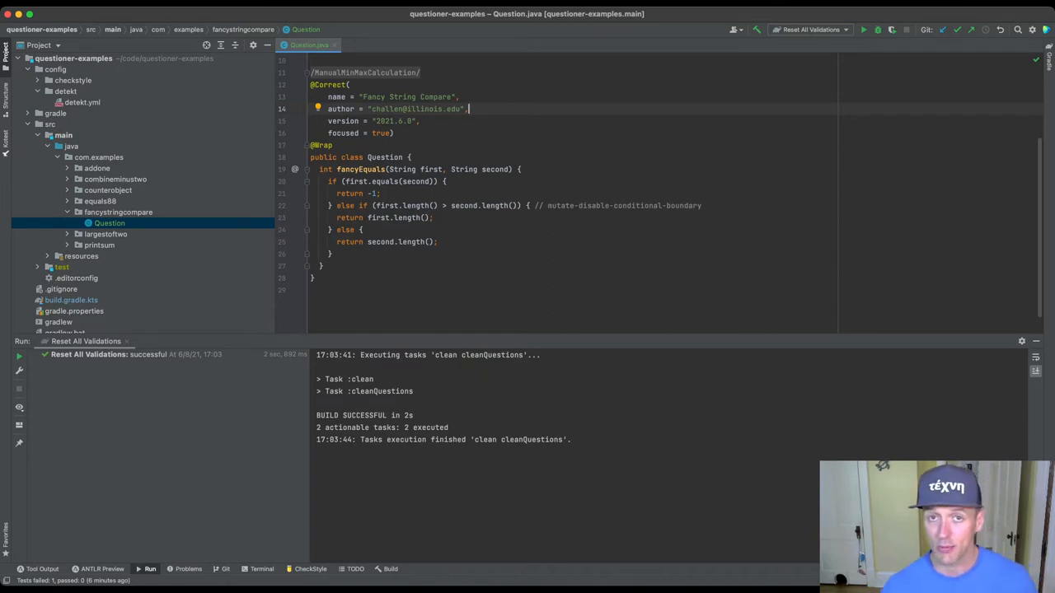
{"action": "double_click", "coordinate": [593, 205]}
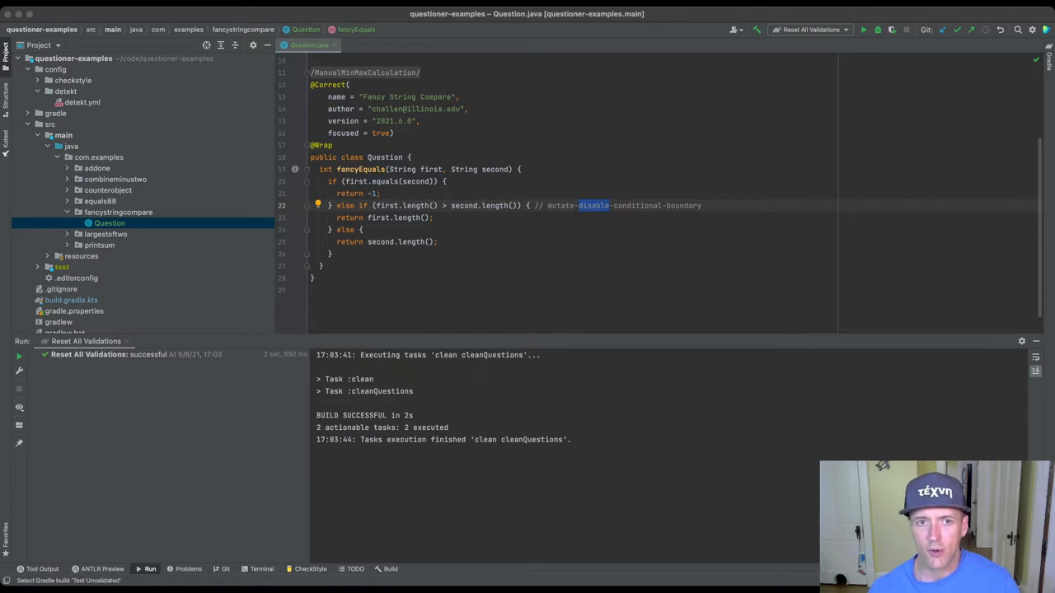
{"action": "left_click", "coordinate": [816, 29]}
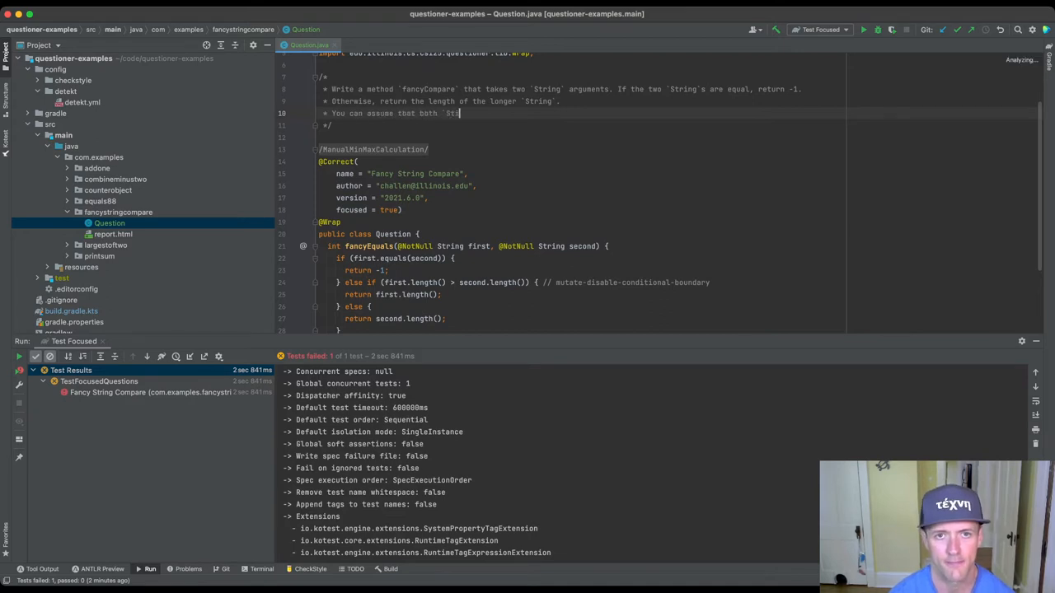
Complete the non-null Javadoc sentence and rerun Test Focused until Fancy String Compare passes
{"action": "type", "text": "ng`s are not `null`."}
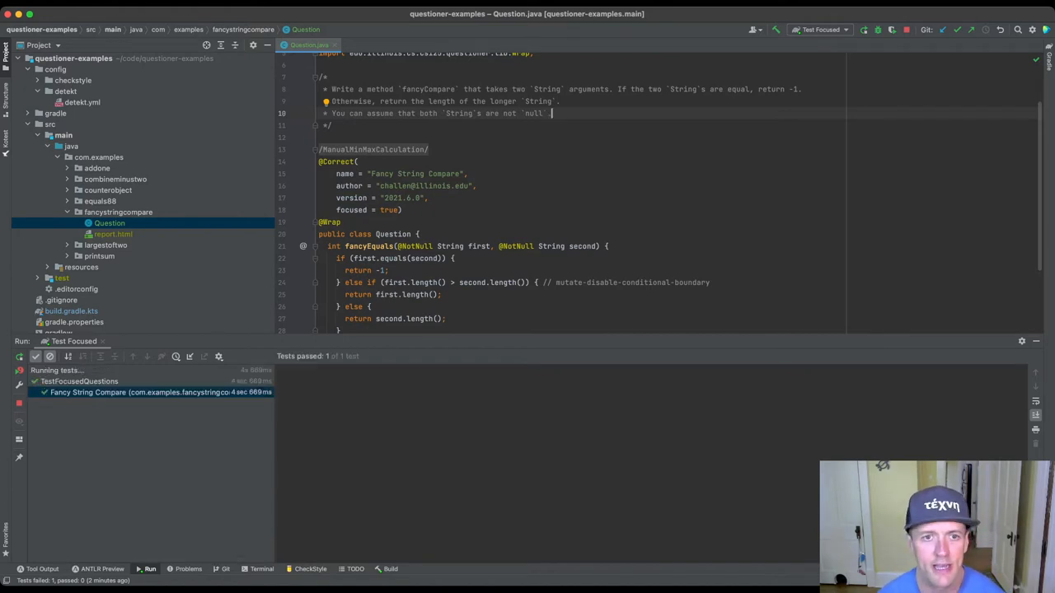
{"action": "left_click", "coordinate": [863, 30]}
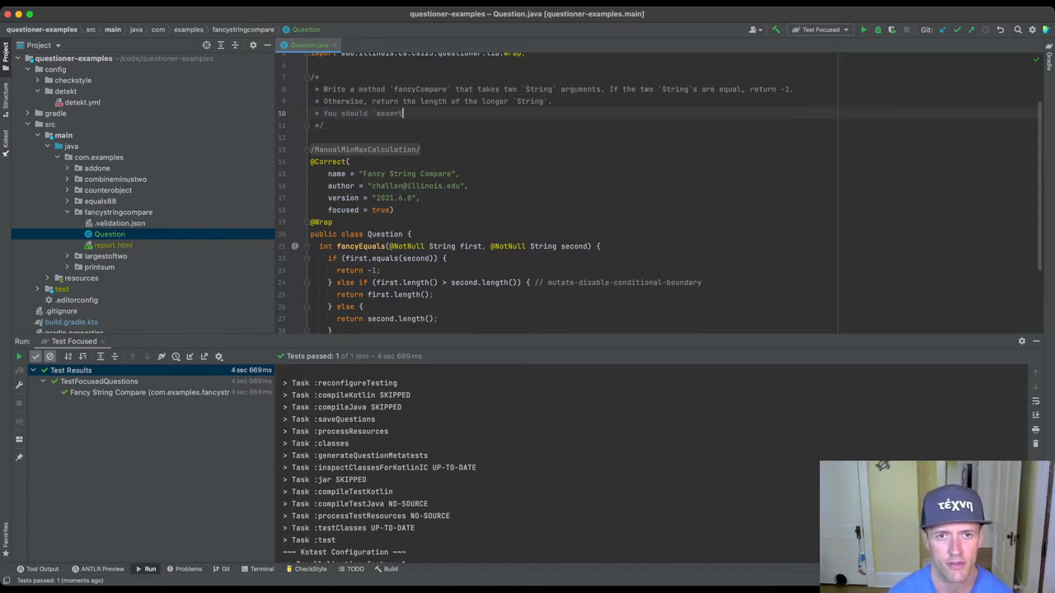
Reword the note to require asserting non-null inputs, and add assert first != null; assert second != null;
{"action": "type", "text": "that both inputs are not `null`."}
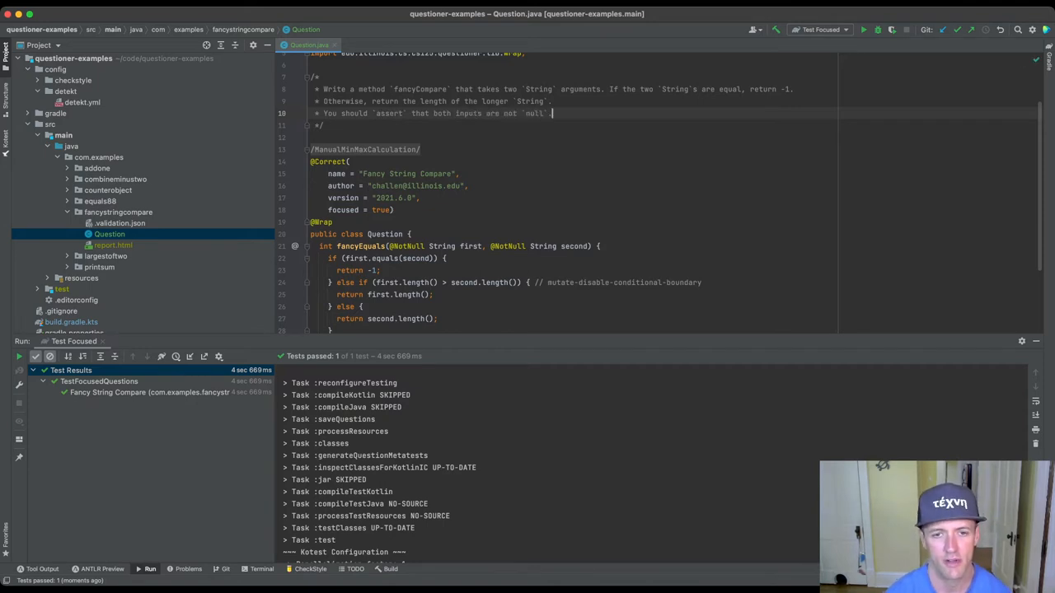
{"action": "type", "text": "assert first != null;"}
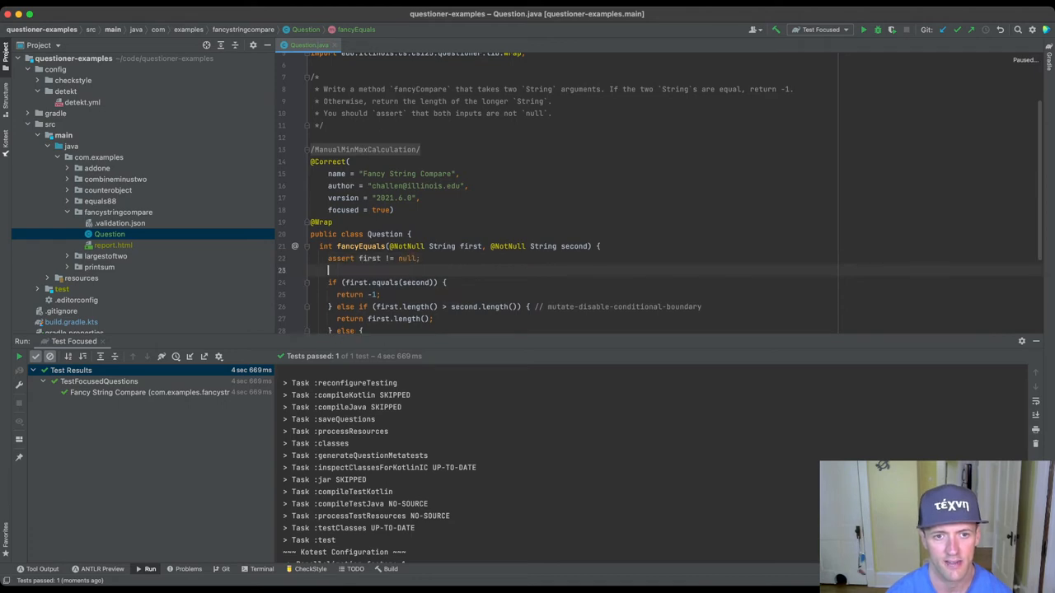
{"action": "type", "text": "assert second != null;"}
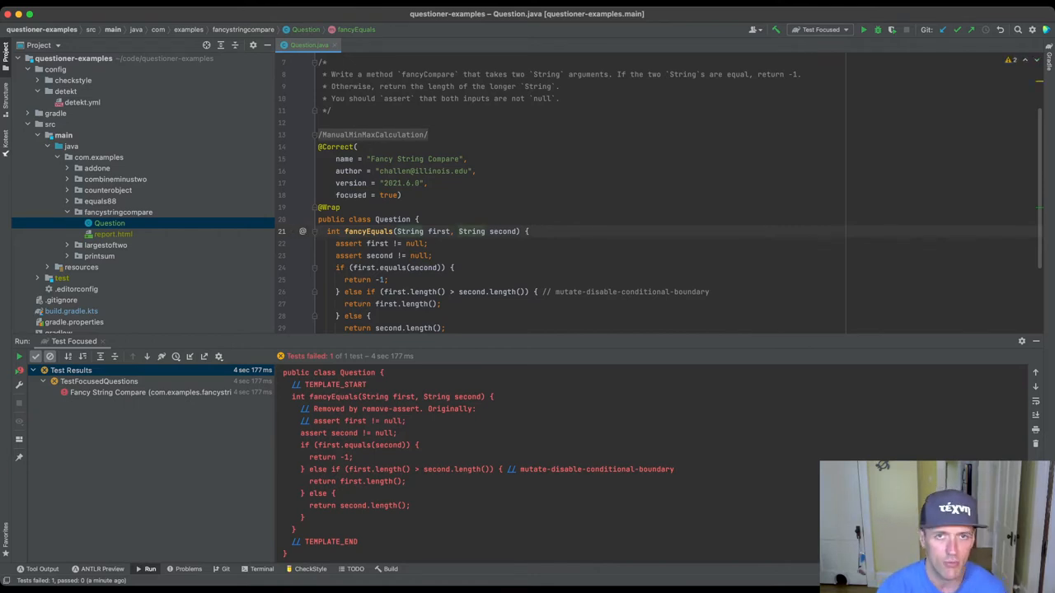
{"action": "double_click", "coordinate": [471, 231]}
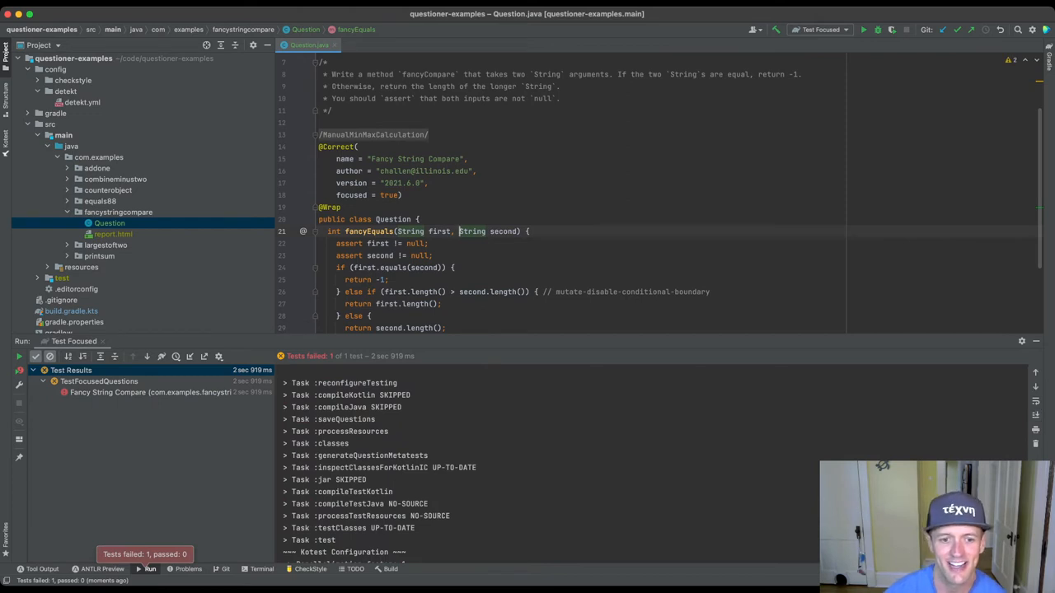
{"action": "scroll", "scroll_direction": "down", "scroll_amount": 3}
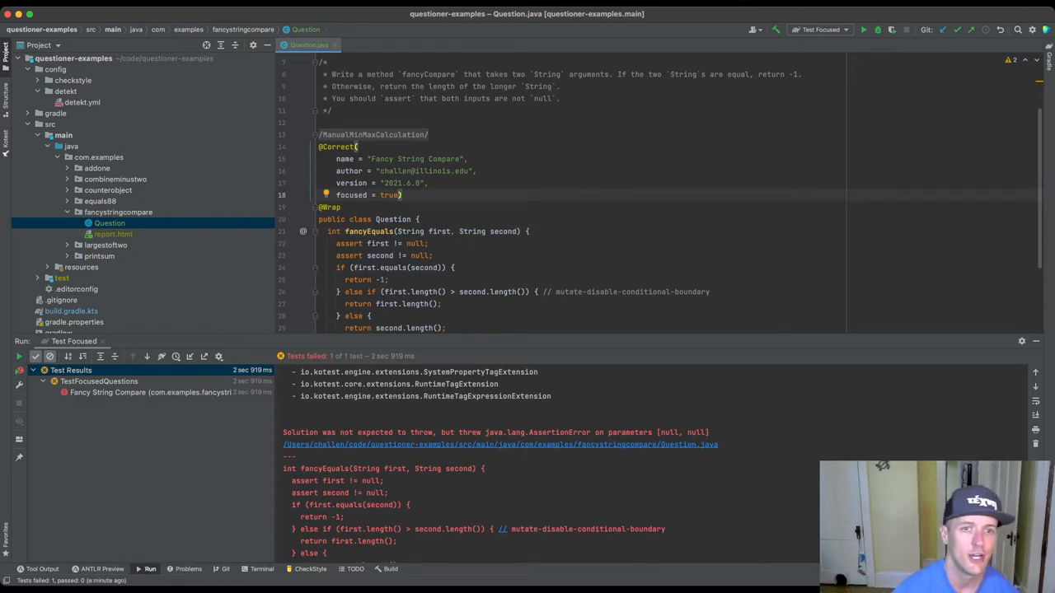
{"action": "type", "text": ", zo"}
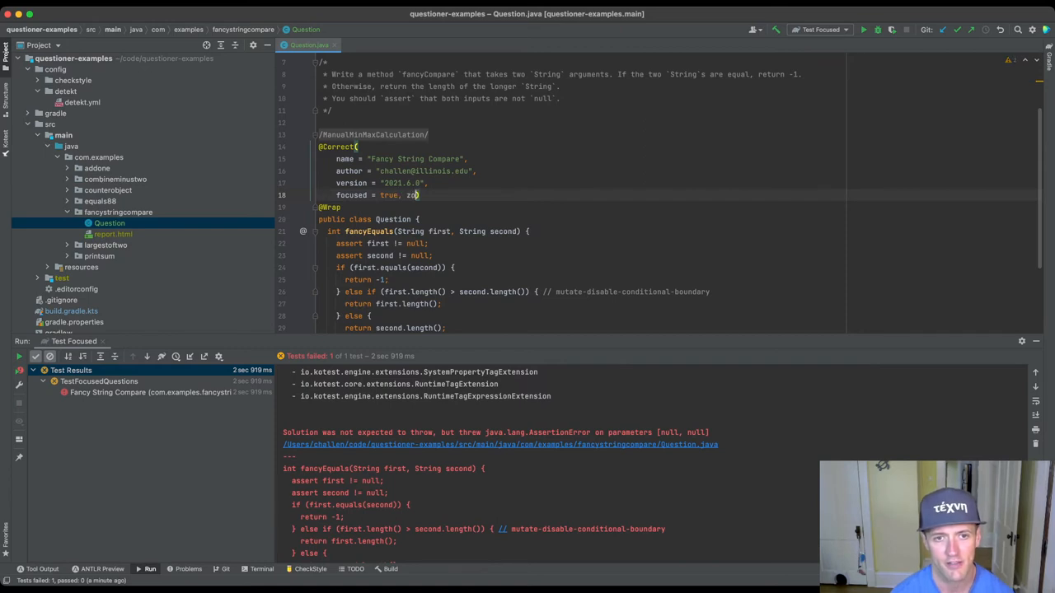
{"action": "type", "text": "solutionThrow"}
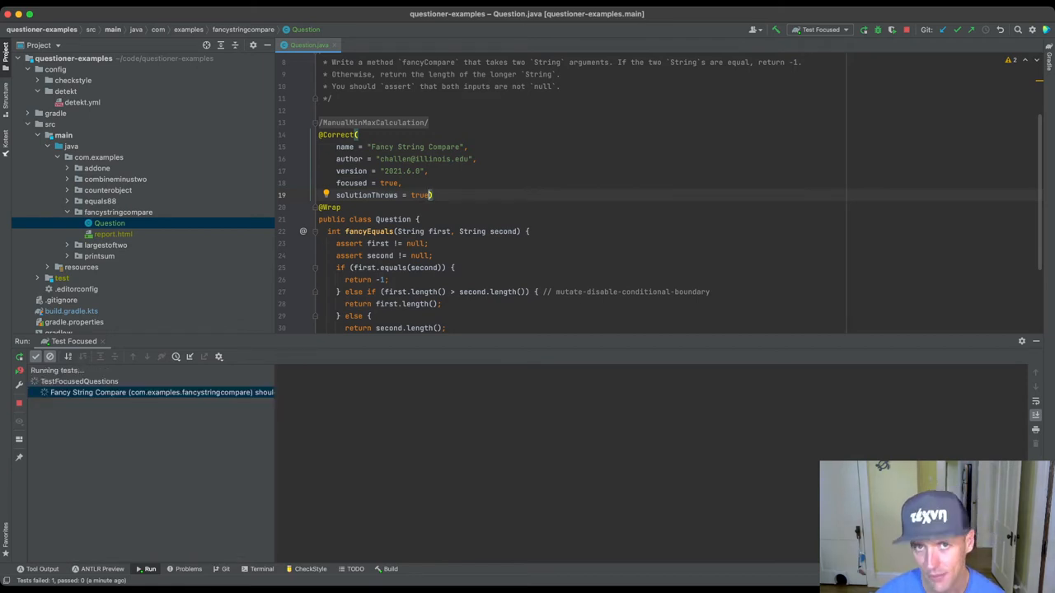
{"action": "left_click", "coordinate": [863, 30]}
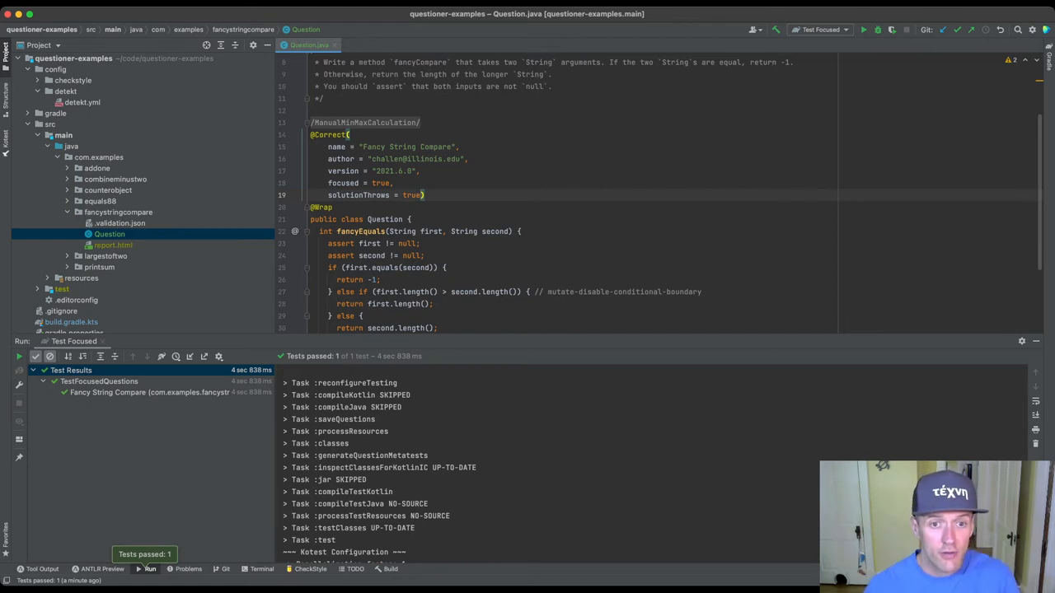
{"action": "scroll", "scroll_direction": "down", "scroll_amount": 3}
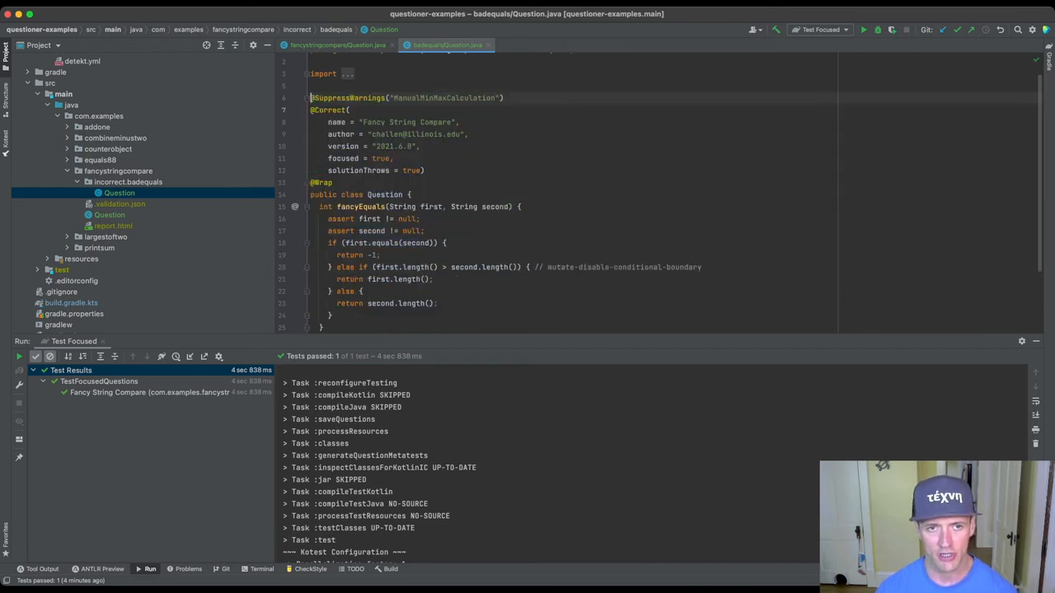
{"action": "left_click_drag", "start_coordinate": [311, 98], "coordinate": [312, 193]}
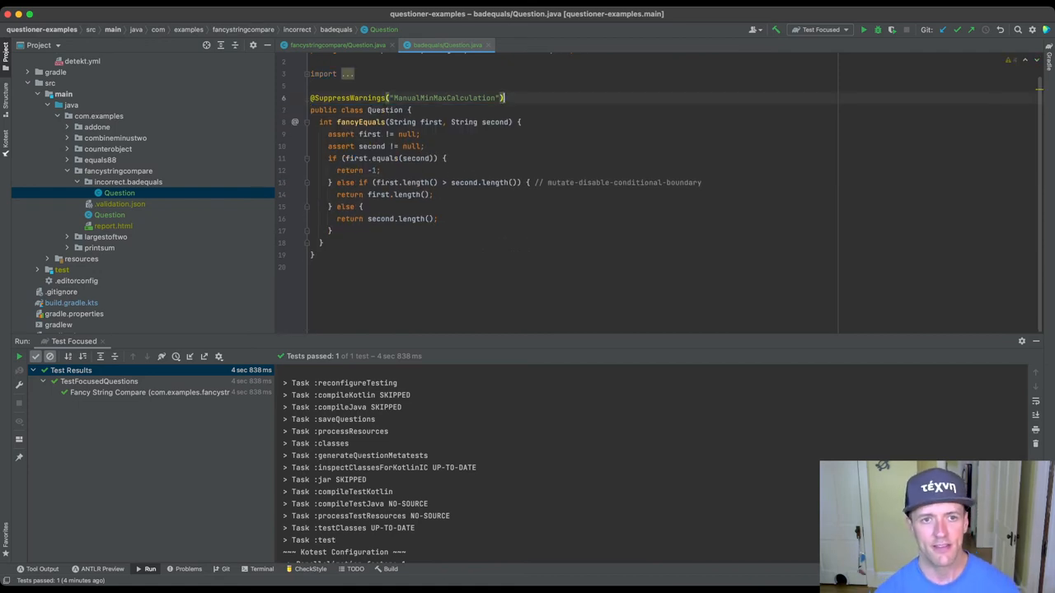
{"action": "type", "text": "@Inc"}
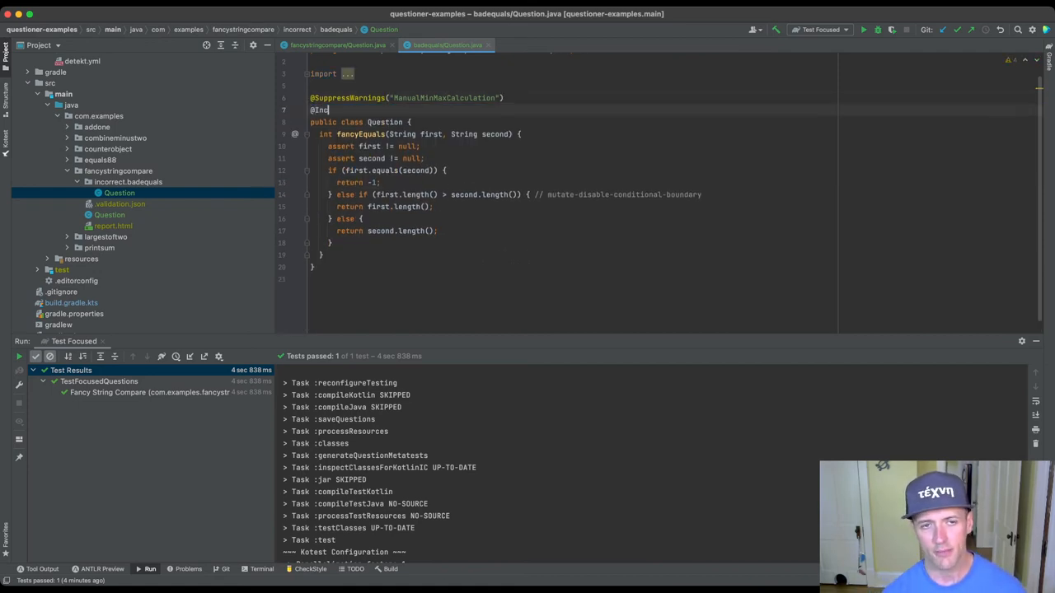
{"action": "type", "text": "orrect"}
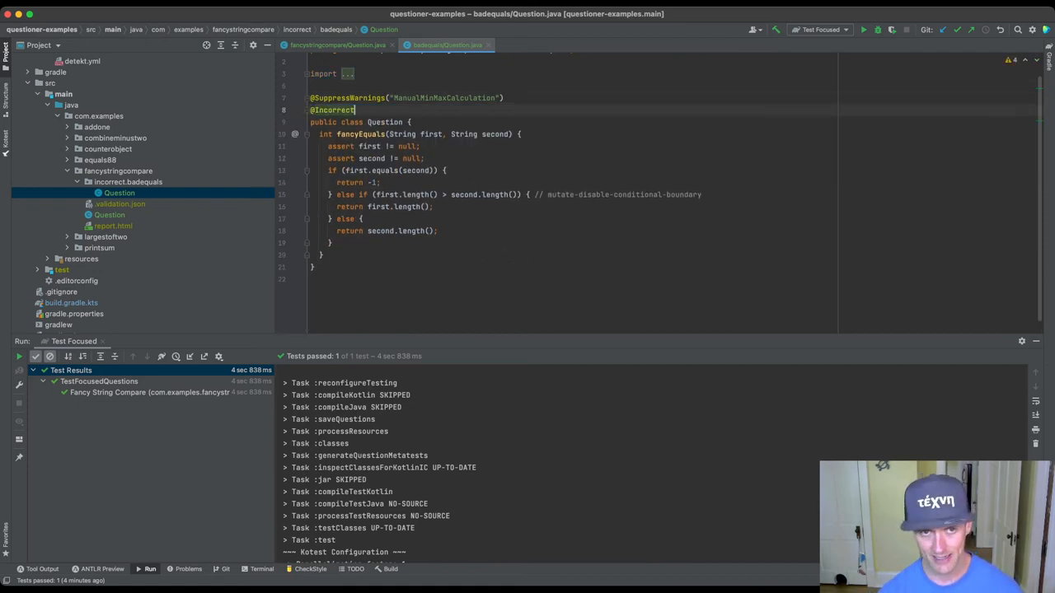
{"action": "left_click", "coordinate": [352, 74]}
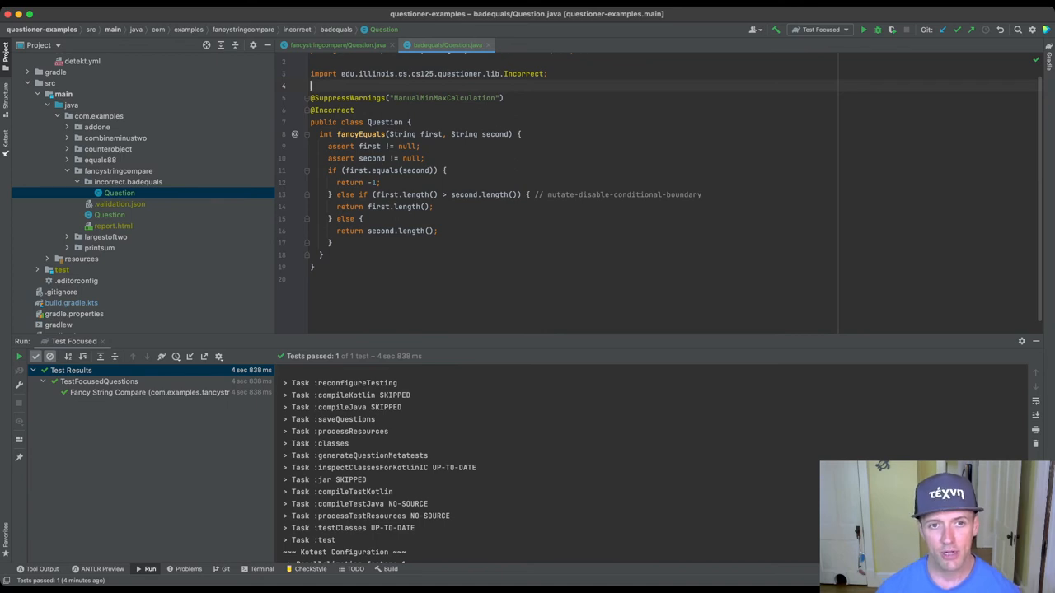
{"action": "double_click", "coordinate": [379, 171]}
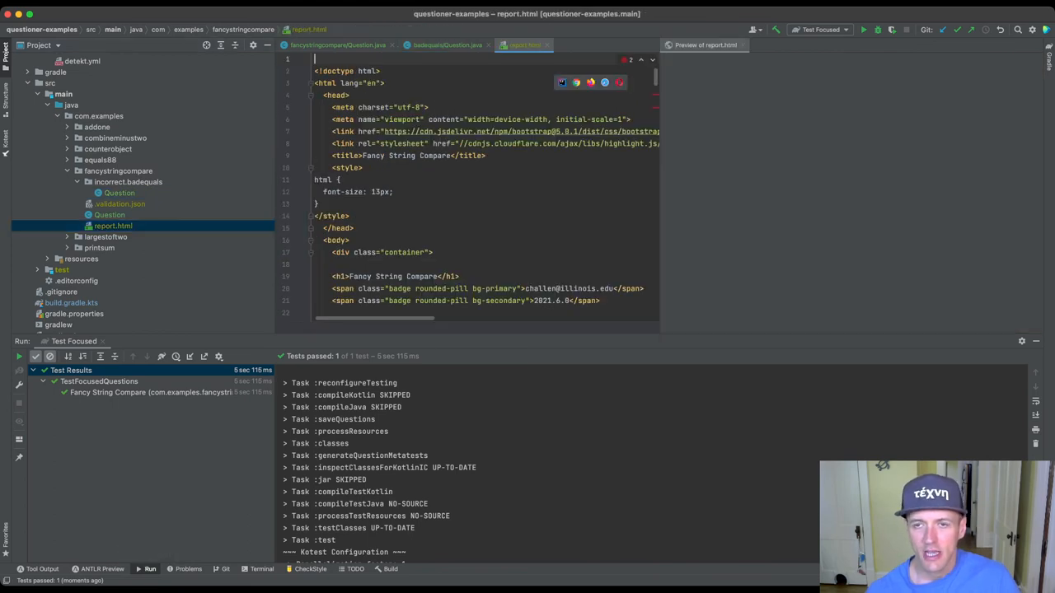
Close the report.html source and scroll the rendered preview down to Incorrect 15
{"action": "left_click", "coordinate": [448, 45]}
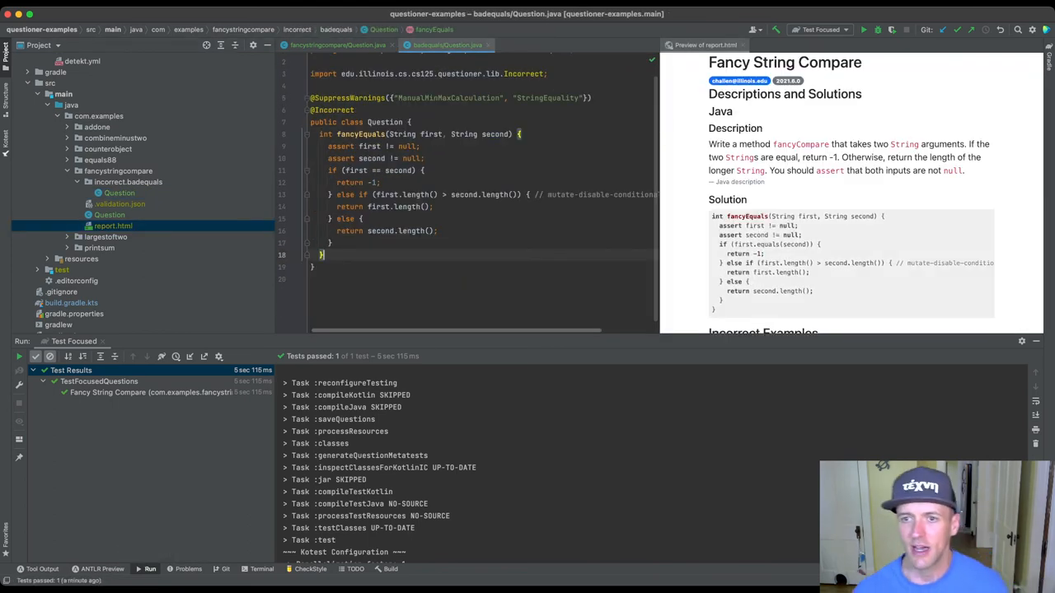
{"action": "scroll", "scroll_direction": "down", "scroll_amount": 3}
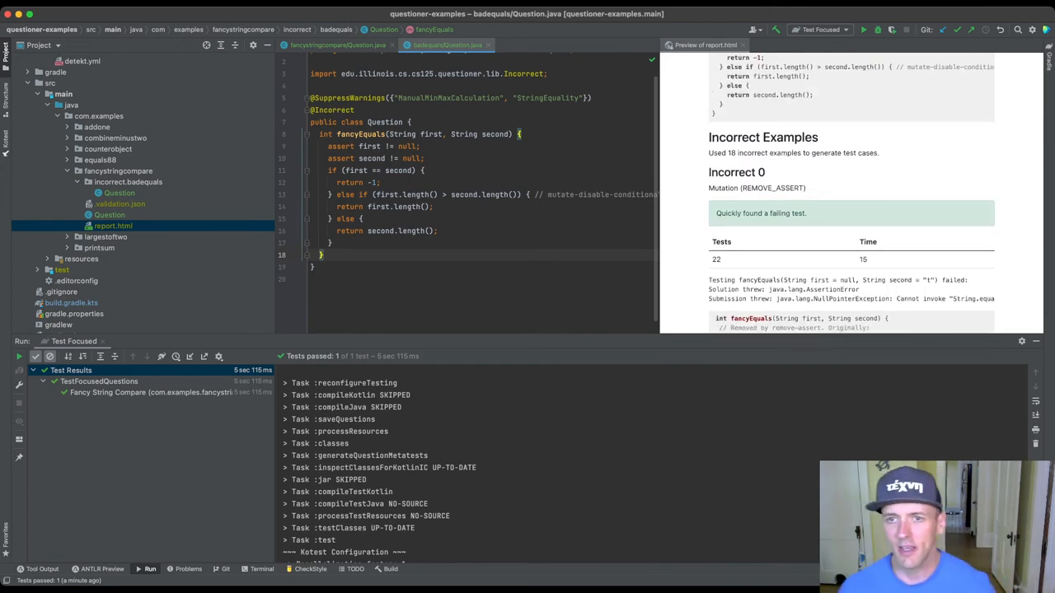
{"action": "scroll", "scroll_direction": "down", "scroll_amount": 3}
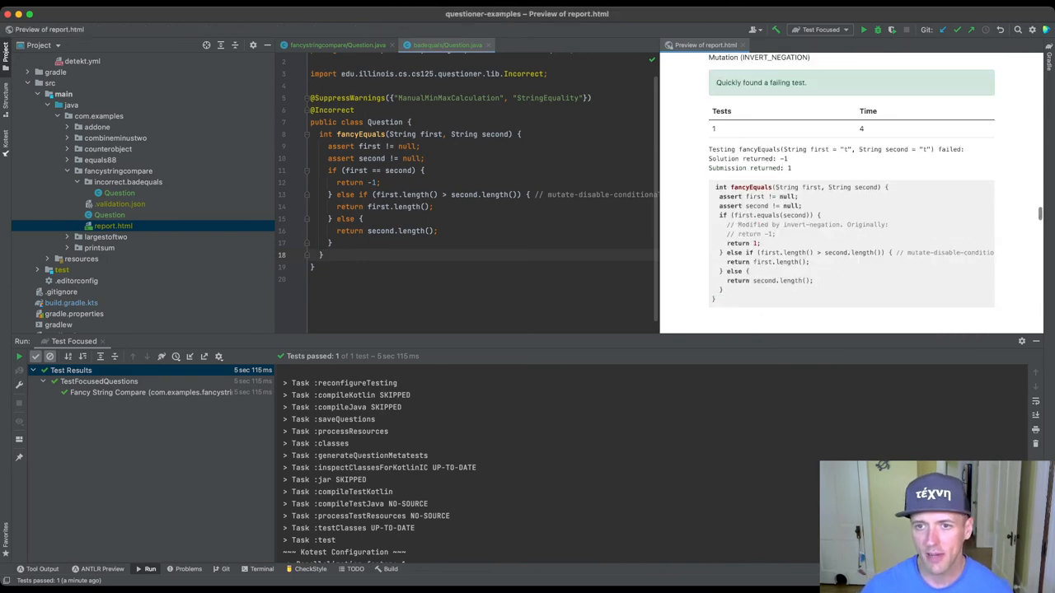
{"action": "scroll", "scroll_direction": "down", "scroll_amount": 3}
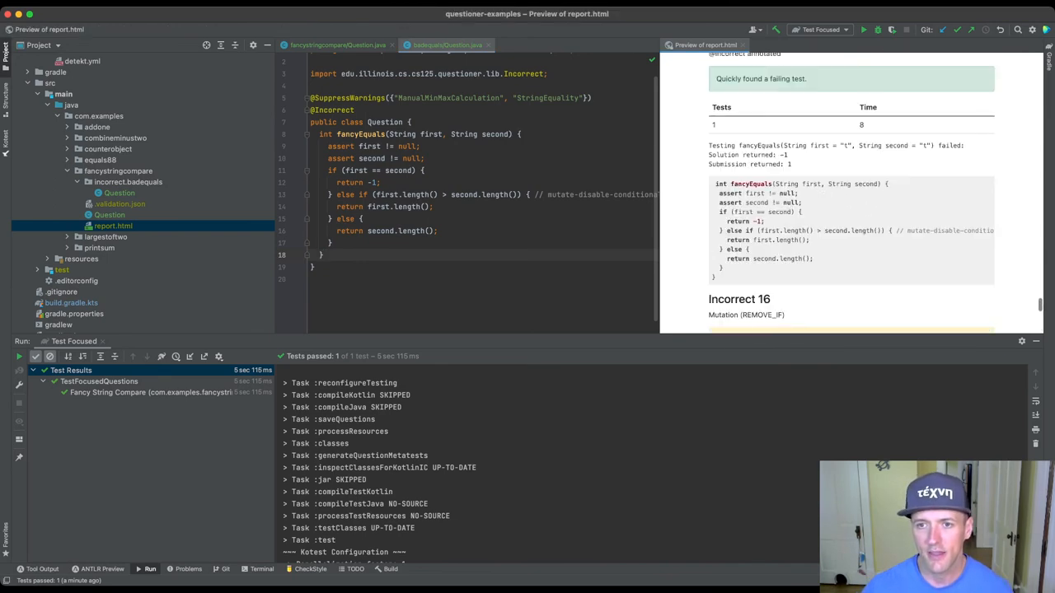
{"action": "scroll", "scroll_direction": "up", "scroll_amount": 3}
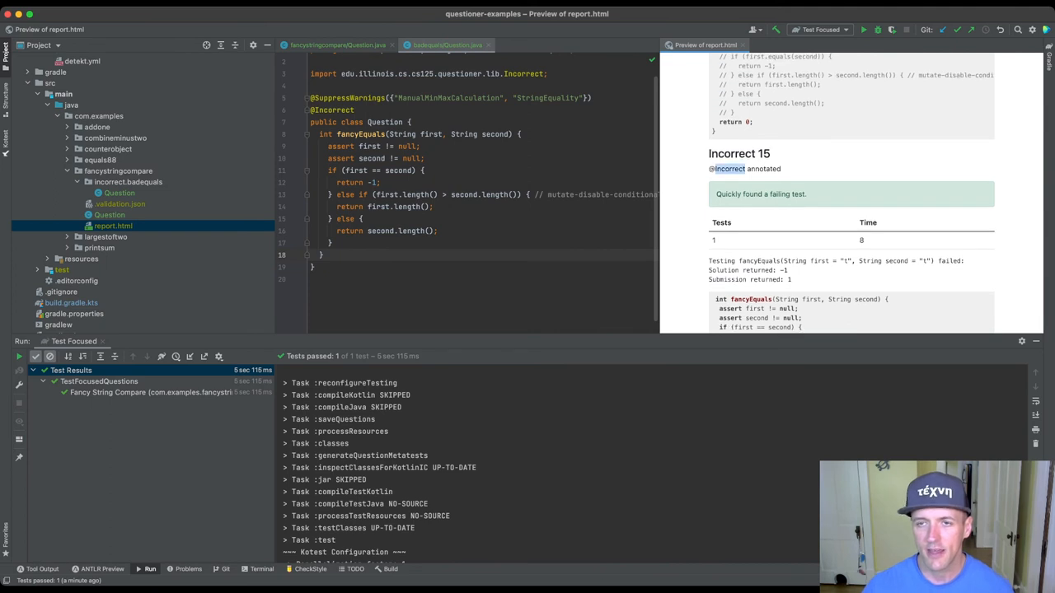
{"action": "scroll", "scroll_direction": "down", "scroll_amount": 3}
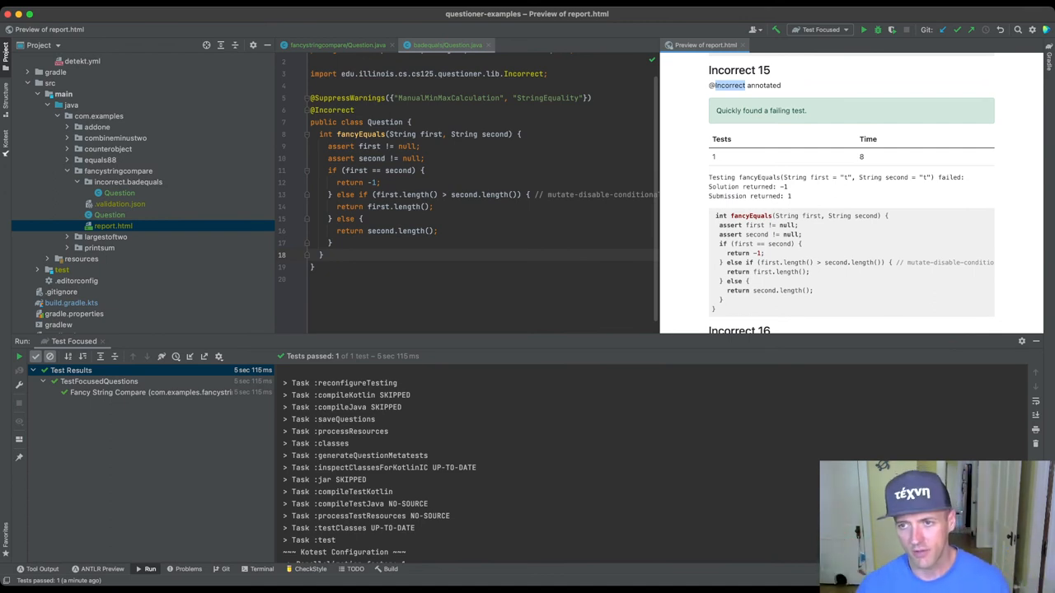
{"action": "scroll", "scroll_direction": "down", "scroll_amount": 3}
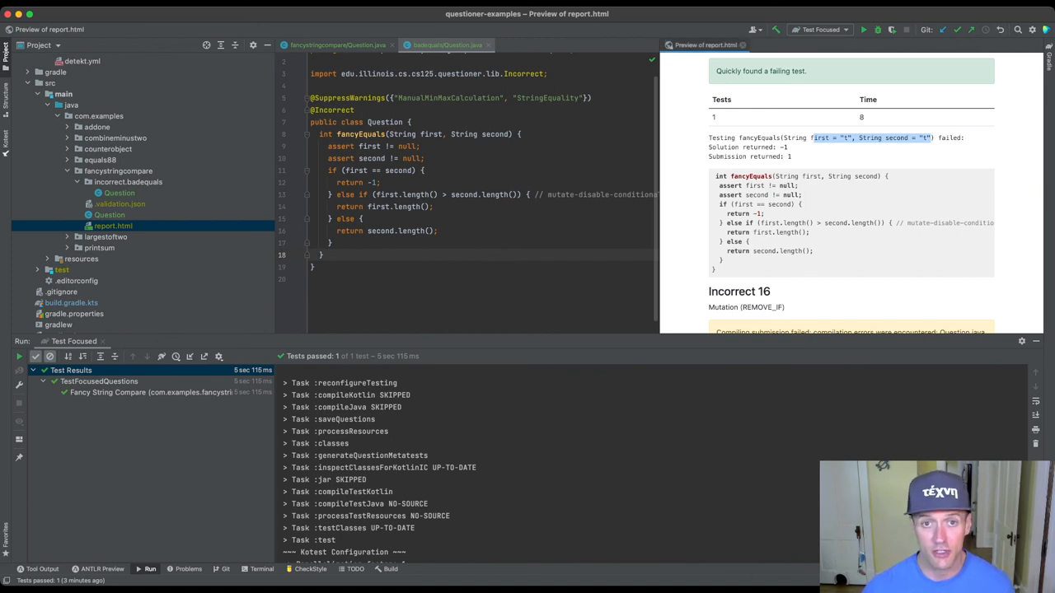
Close the report.html preview and the badequals Question.java tab
{"action": "left_click", "coordinate": [742, 45]}
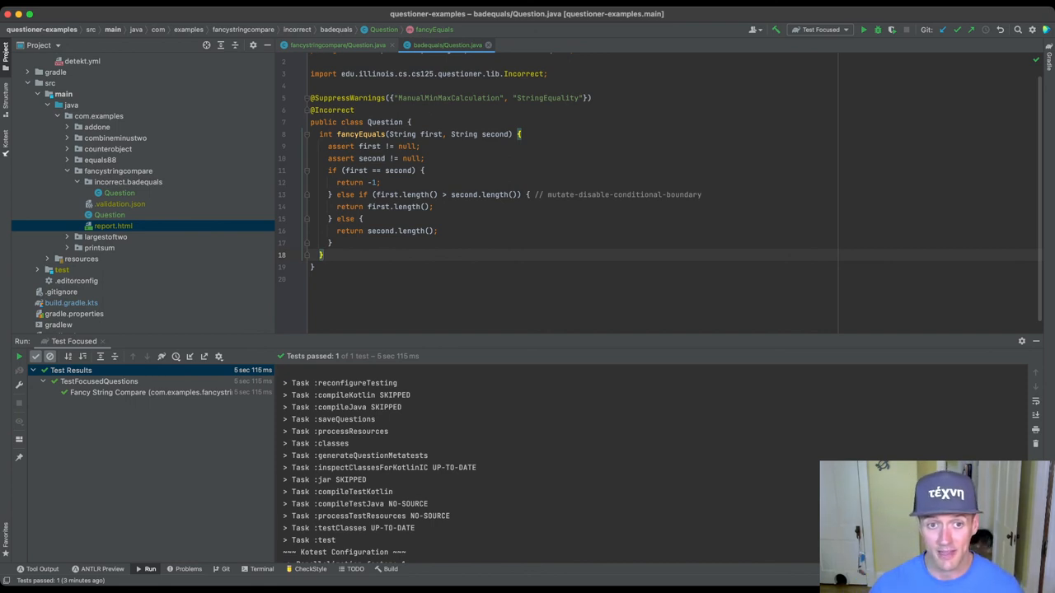
{"action": "left_click", "coordinate": [309, 44]}
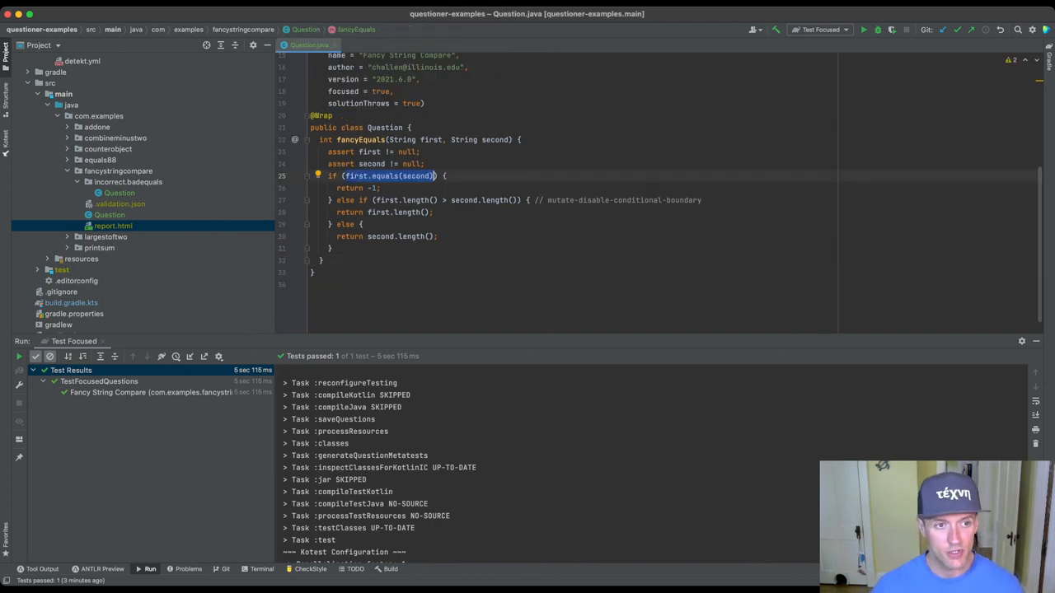